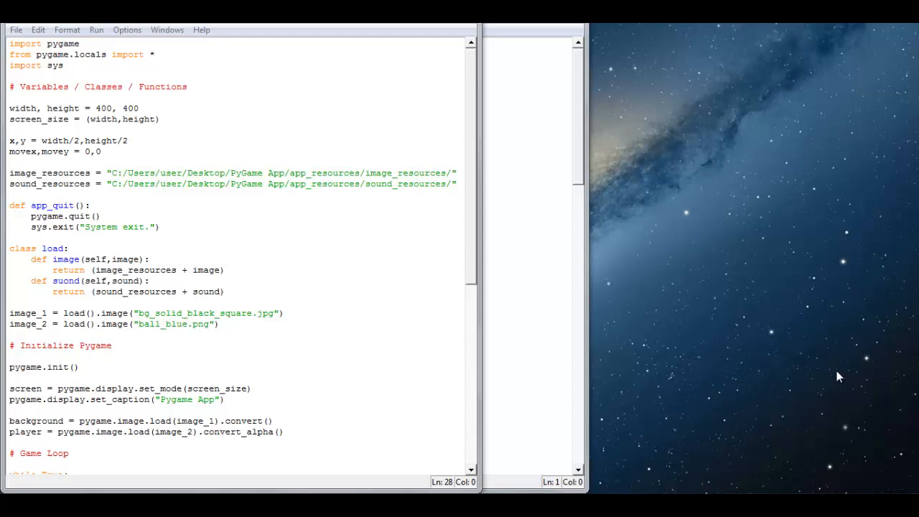
{"action": "mouse_move", "coordinate": [481, 244]}
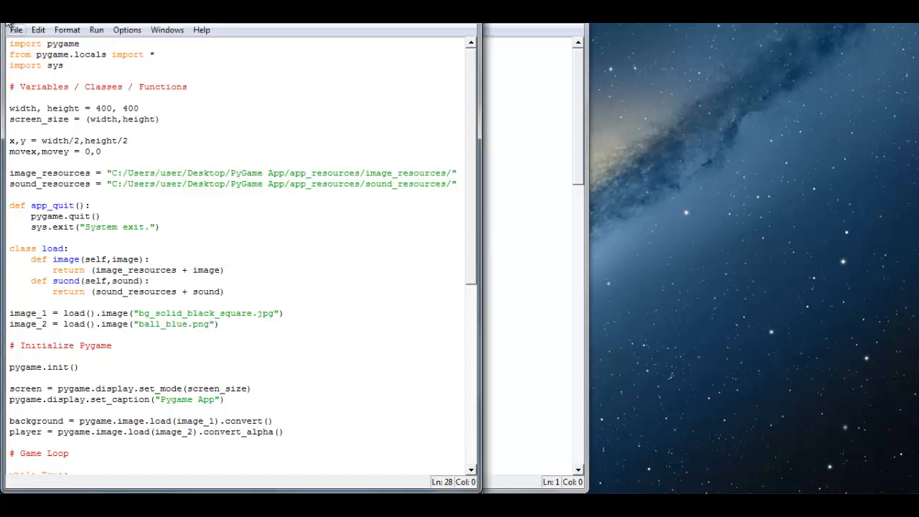
Save and run the Pygame script, then close the shell and kill the running game.
{"action": "left_click", "coordinate": [96, 30]}
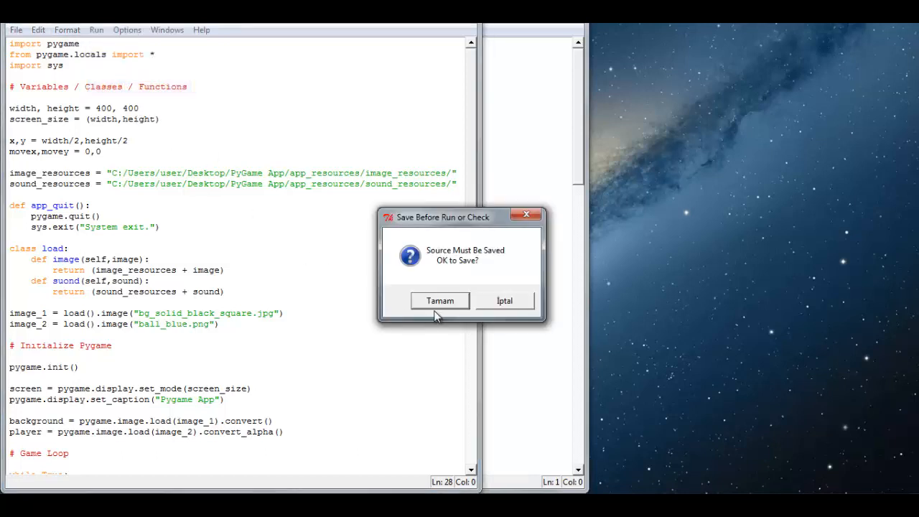
{"action": "left_click", "coordinate": [440, 300]}
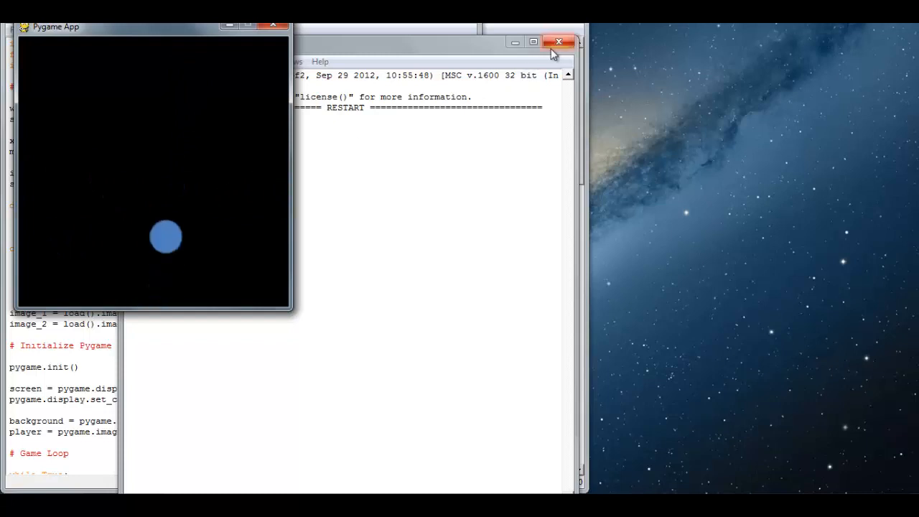
{"action": "left_click", "coordinate": [559, 41]}
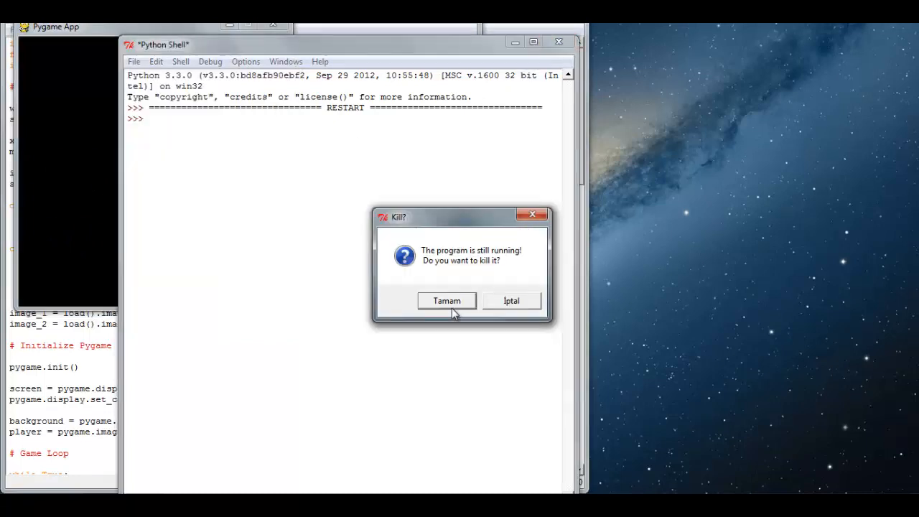
{"action": "left_click", "coordinate": [446, 300]}
{"action": "type", "text": "import time"}
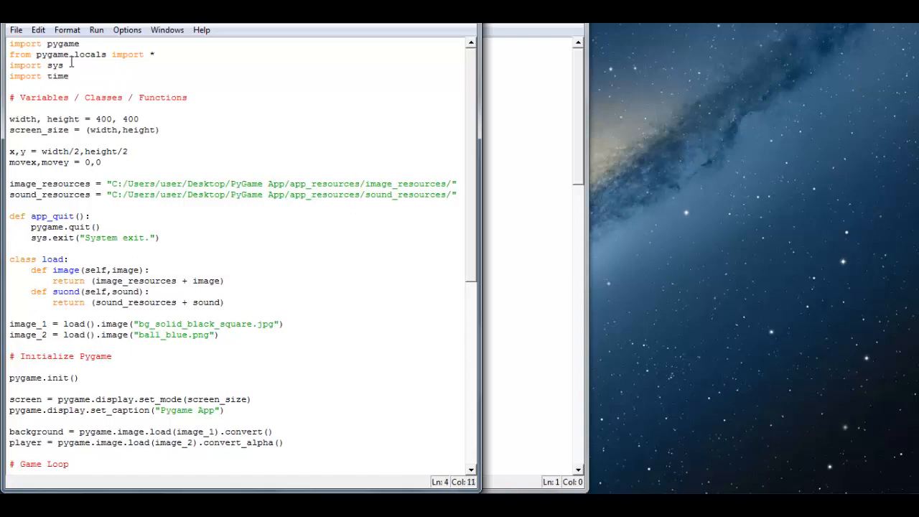
Add time.sleep(0.01) as the first line of the while True loop and rerun with F5.
{"action": "scroll", "scroll_direction": "down", "scroll_amount": 3}
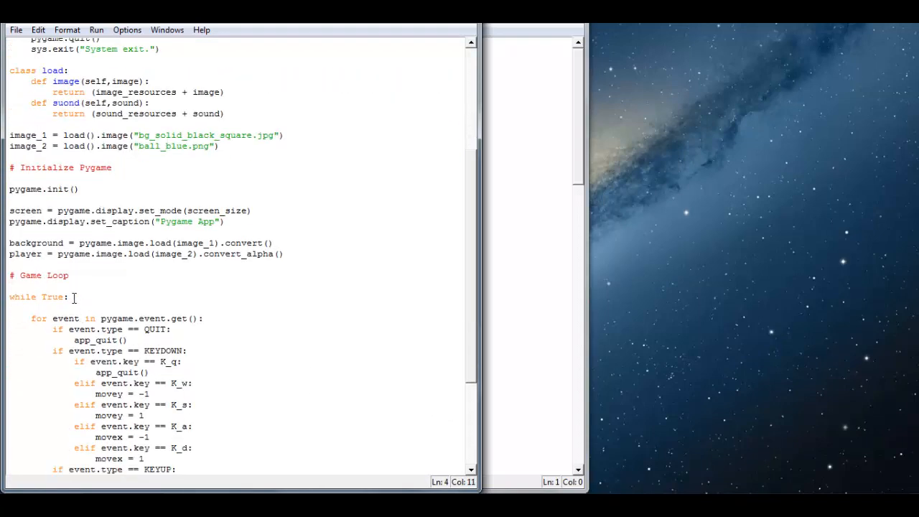
{"action": "type", "text": "time.sleep("}
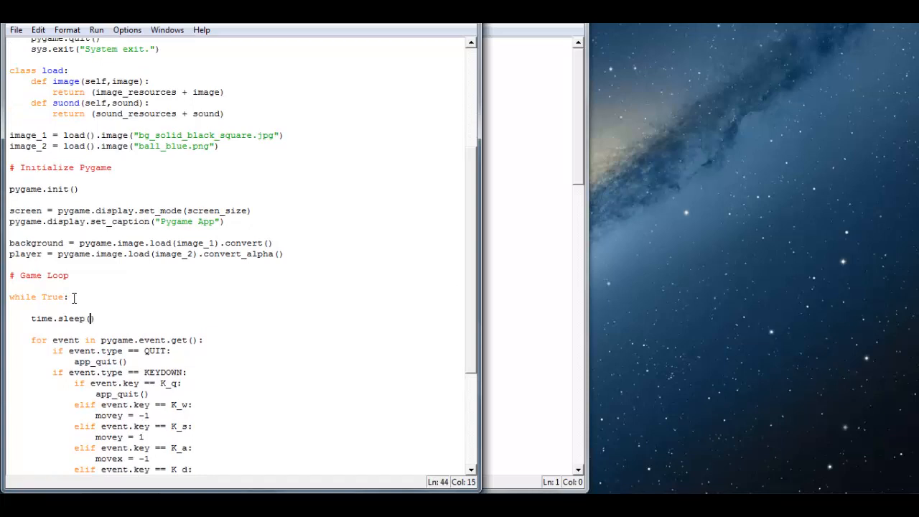
{"action": "type", "text": "0.01"}
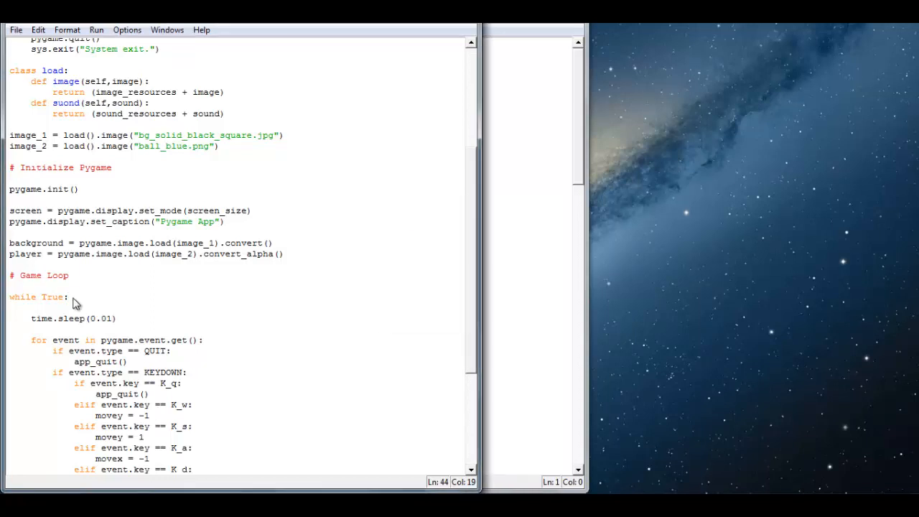
{"action": "key", "text": "F5"}
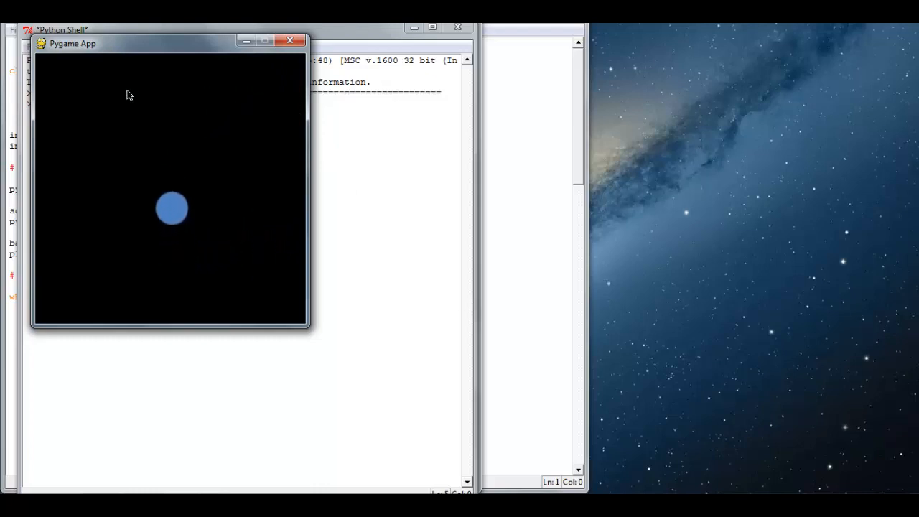
Close the Python Shell and confirm killing the delayed Pygame run.
{"action": "left_click", "coordinate": [290, 40]}
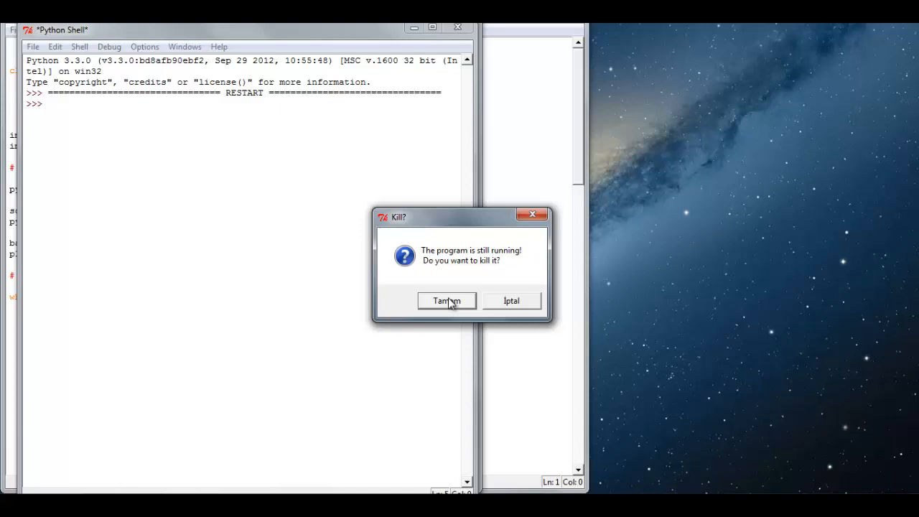
{"action": "left_click", "coordinate": [446, 300]}
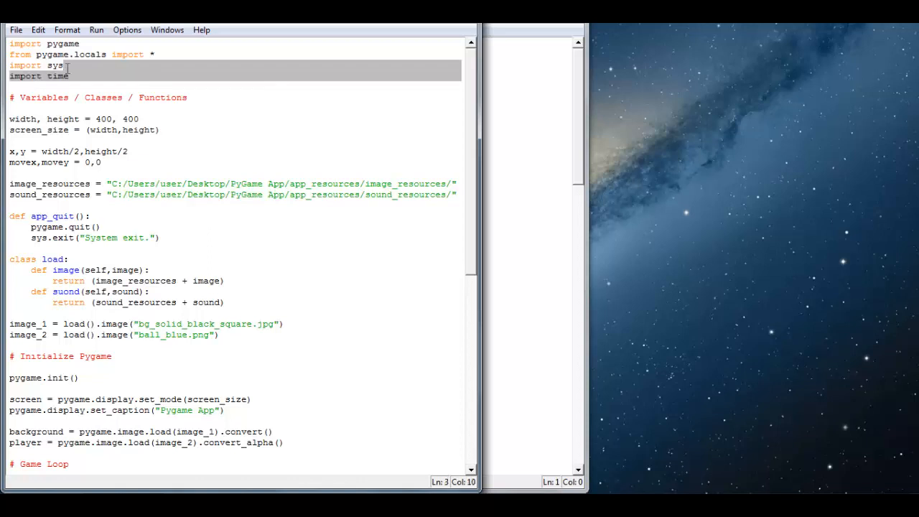
Delete the 'import time' line and define clock = pygame.time.Clock() and FPS = 120.
{"action": "key", "text": "Delete"}
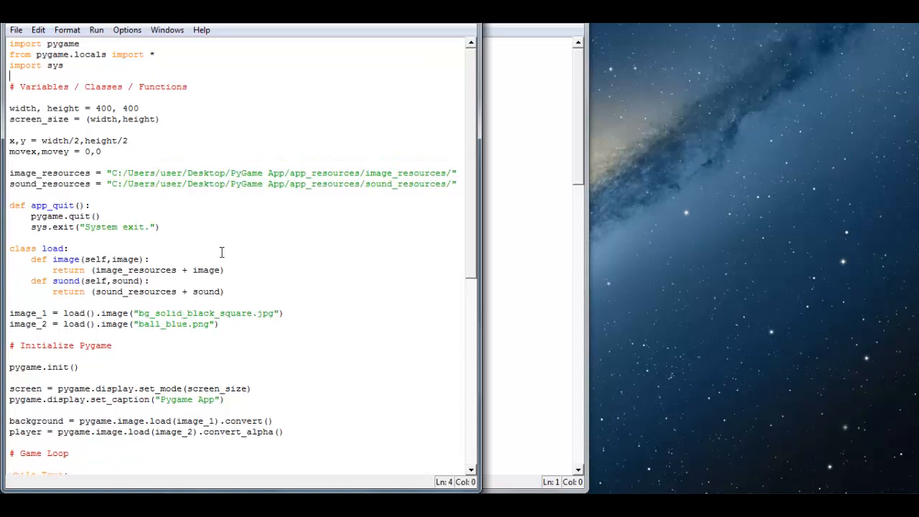
{"action": "type", "text": "cloc"}
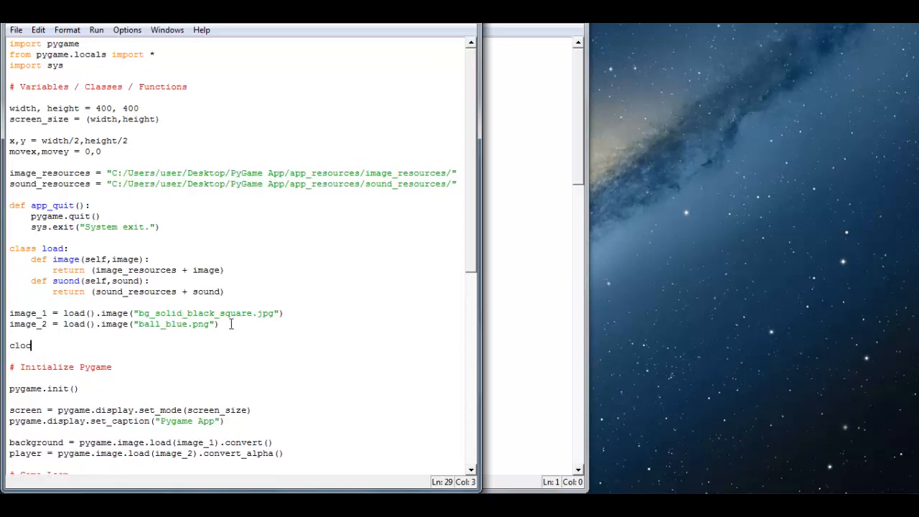
{"action": "type", "text": "k ="}
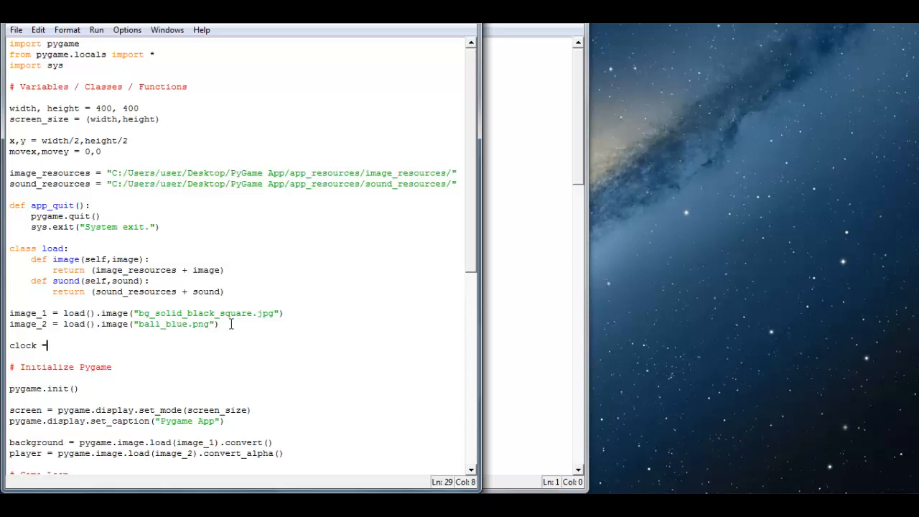
{"action": "type", "text": "pygame"}
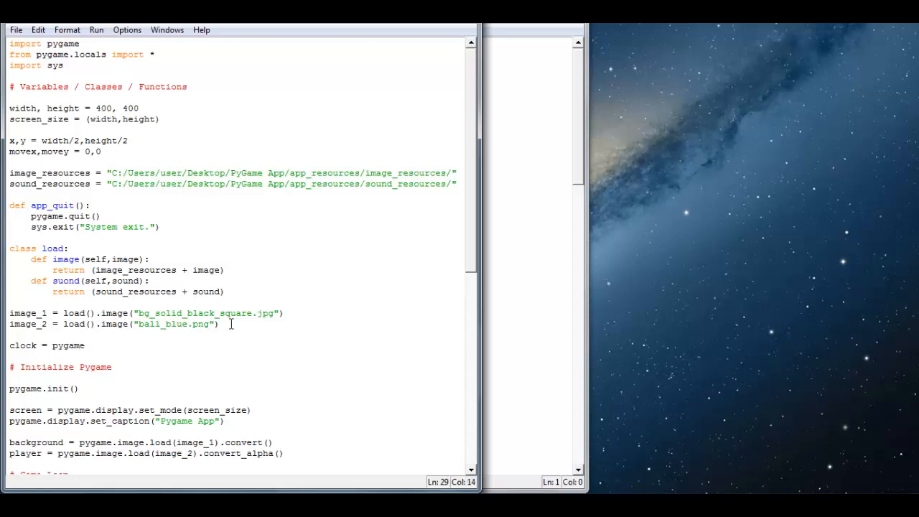
{"action": "type", "text": ".time.Clock("}
{"action": "type", "text": "FPS ="}
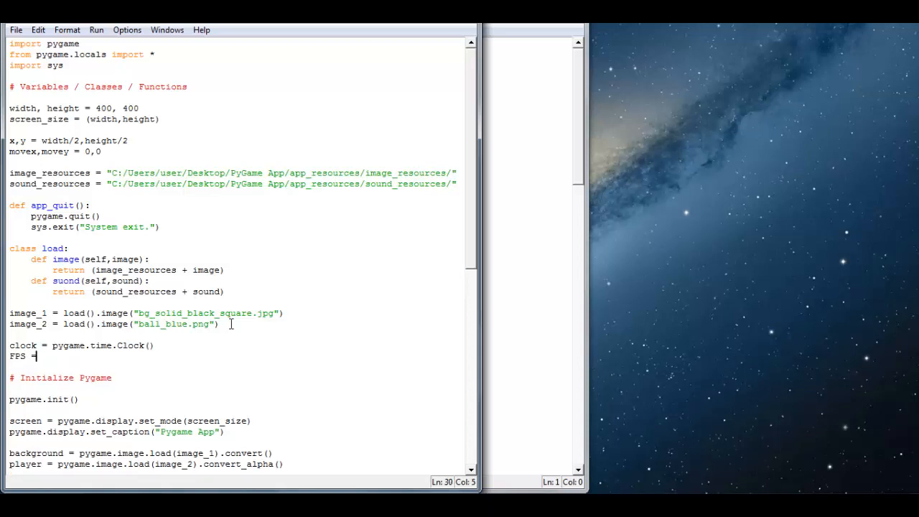
{"action": "type", "text": "120"}
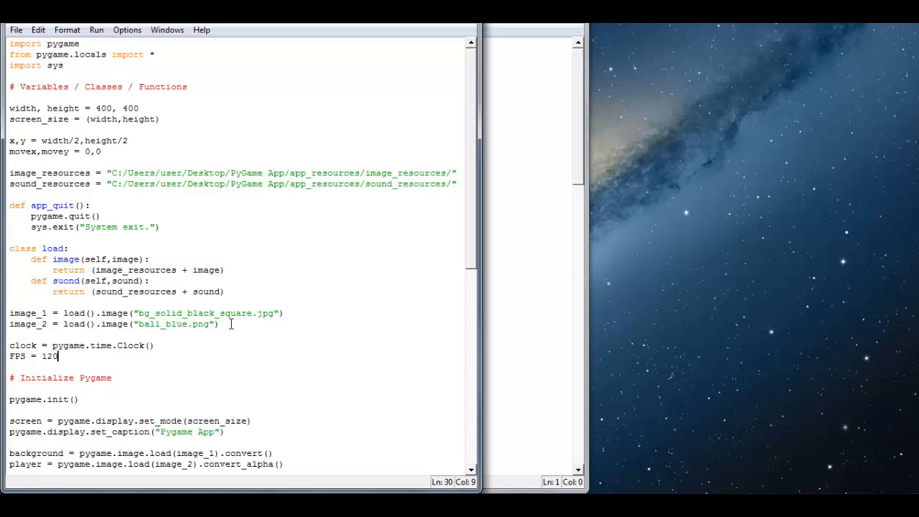
{"action": "scroll", "scroll_direction": "down", "scroll_amount": 3}
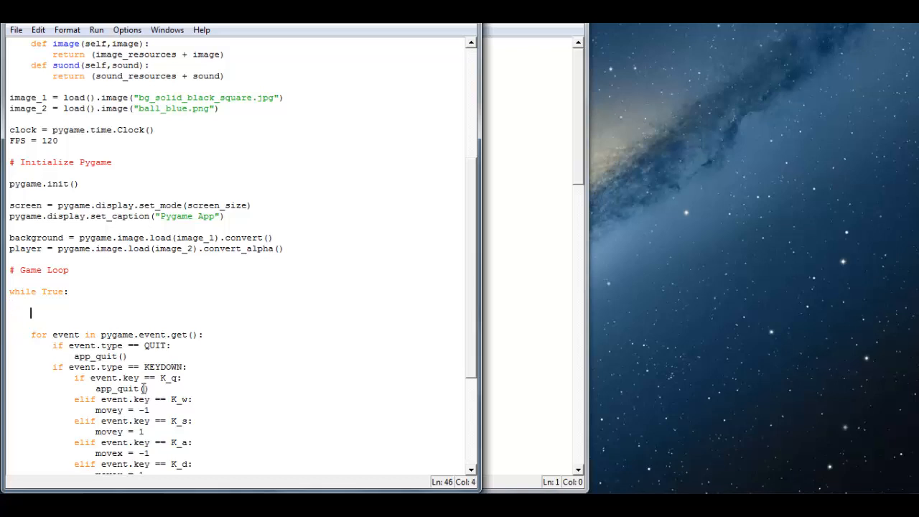
Type clock.tick(FPS) as the first line of the game loop.
{"action": "type", "text": "clock"}
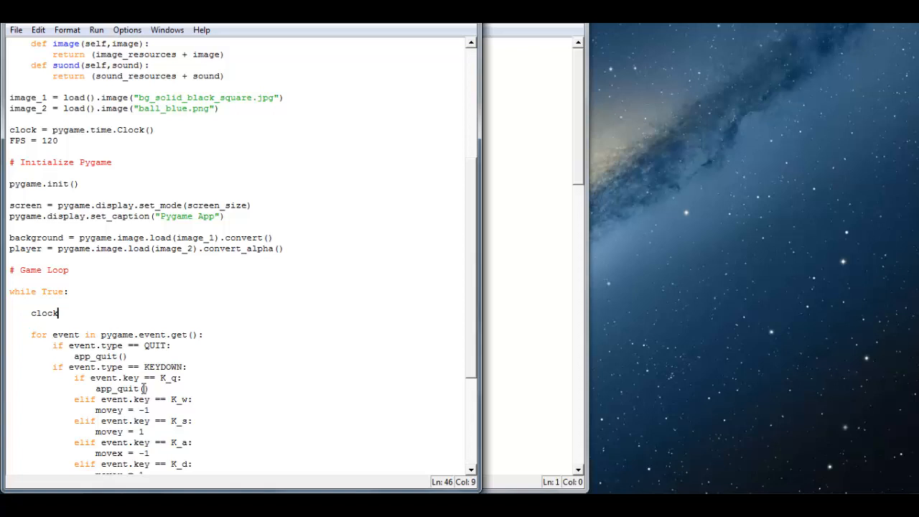
{"action": "type", "text": ".tick()"}
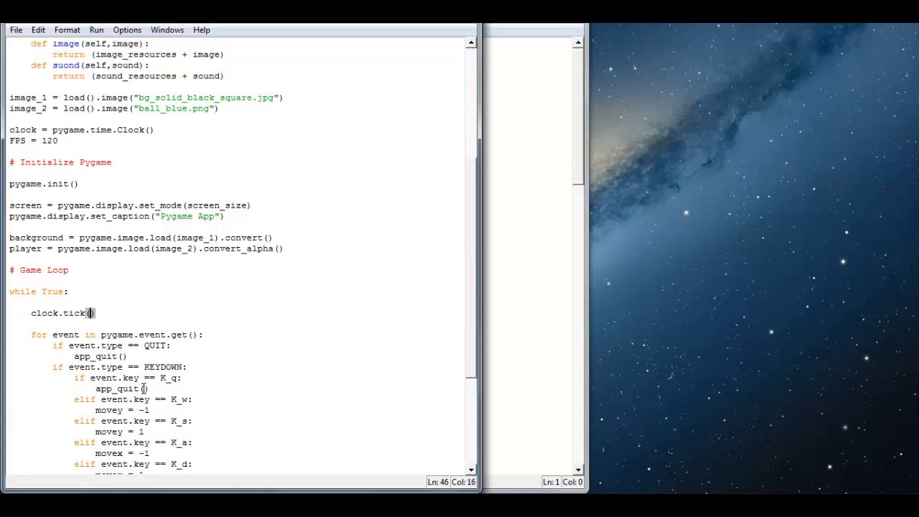
{"action": "type", "text": "FPS"}
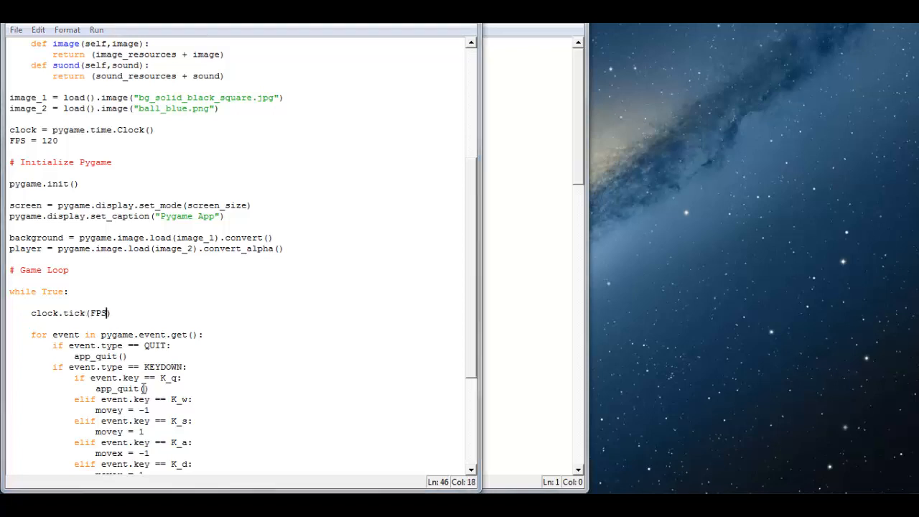